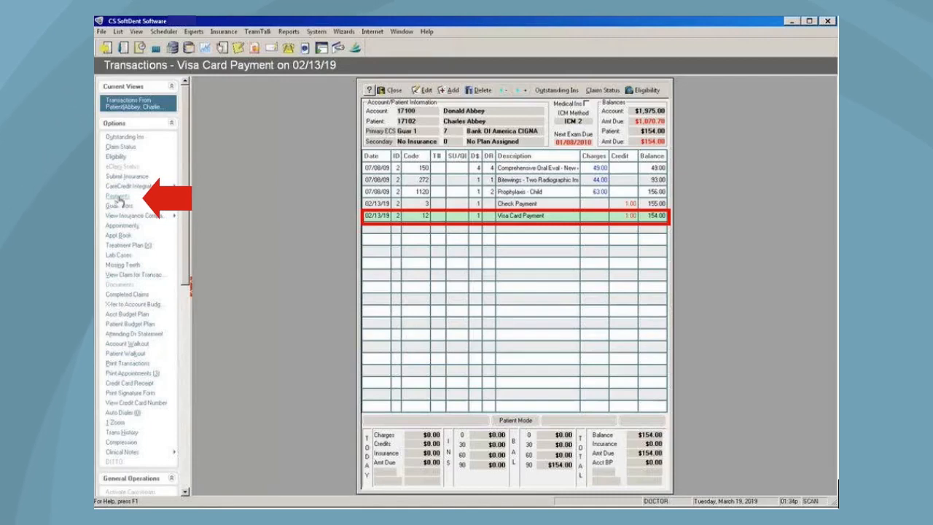
Post a $1.00 Refund Credits payment against Charlie's 02/13/2019 Visa card payment ending 1111
{"action": "left_click", "coordinate": [117, 195]}
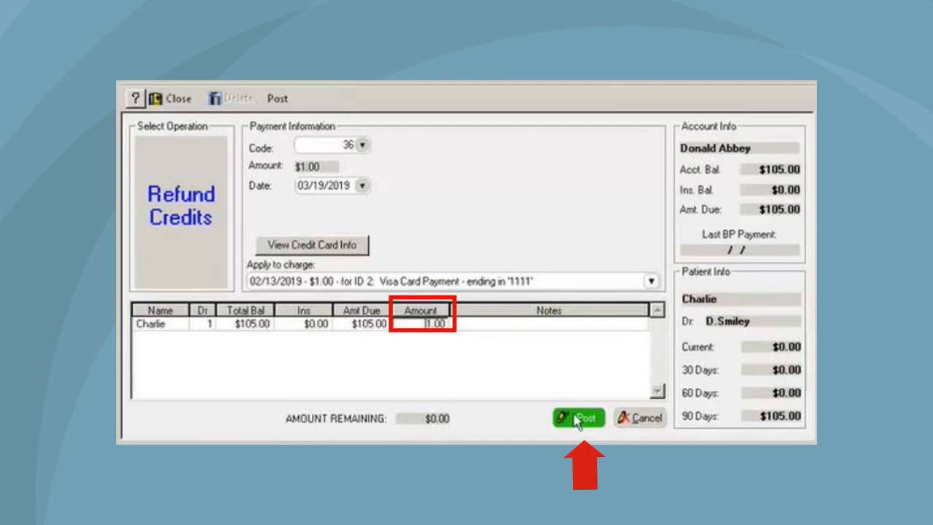
{"action": "left_click", "coordinate": [578, 417]}
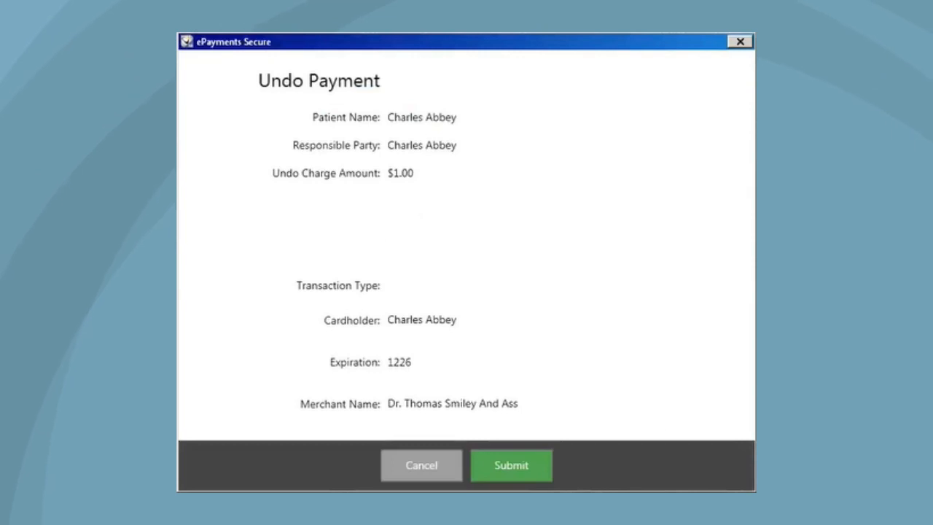
{"action": "left_click", "coordinate": [510, 465]}
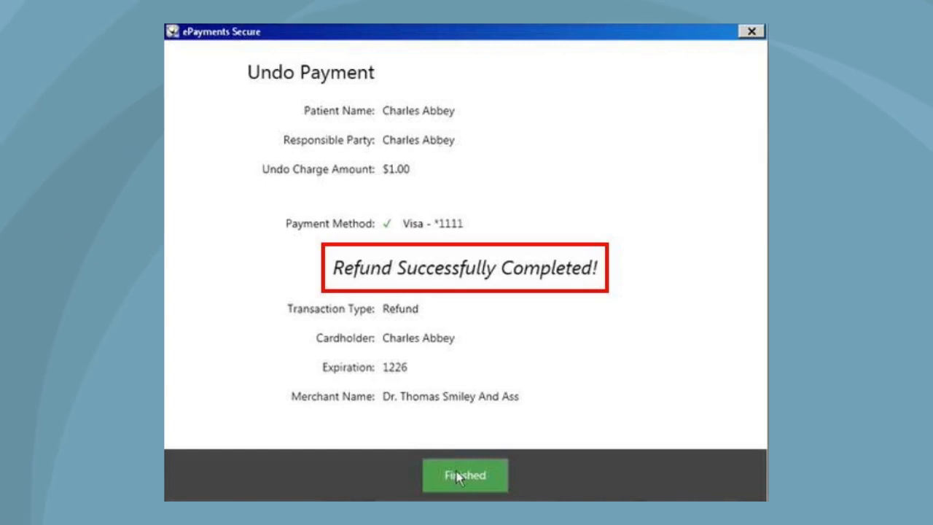
{"action": "left_click", "coordinate": [465, 475]}
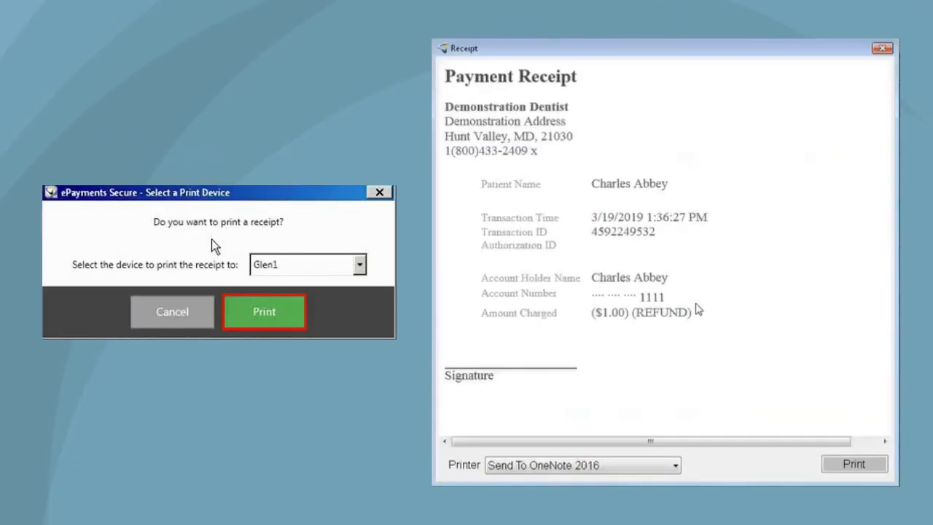